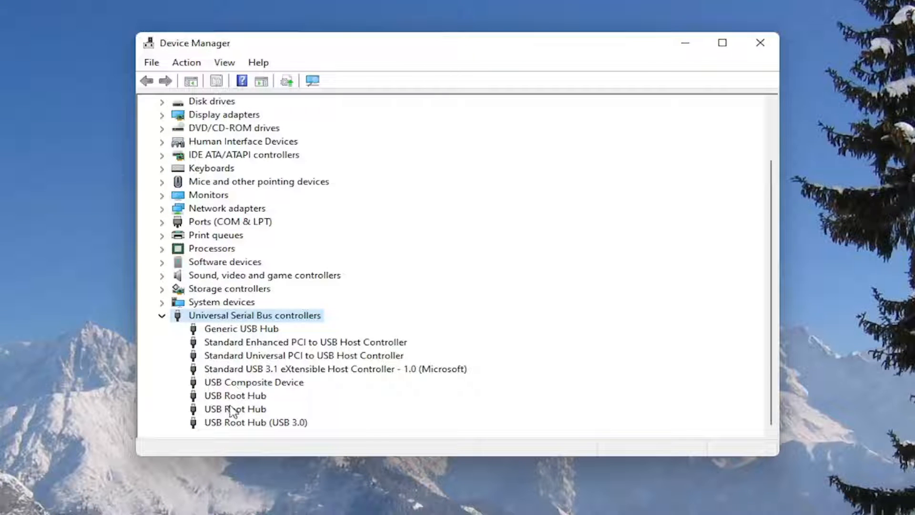
Review the Generic USB Hub's power management settings and close the open properties dialogs
click(235, 409)
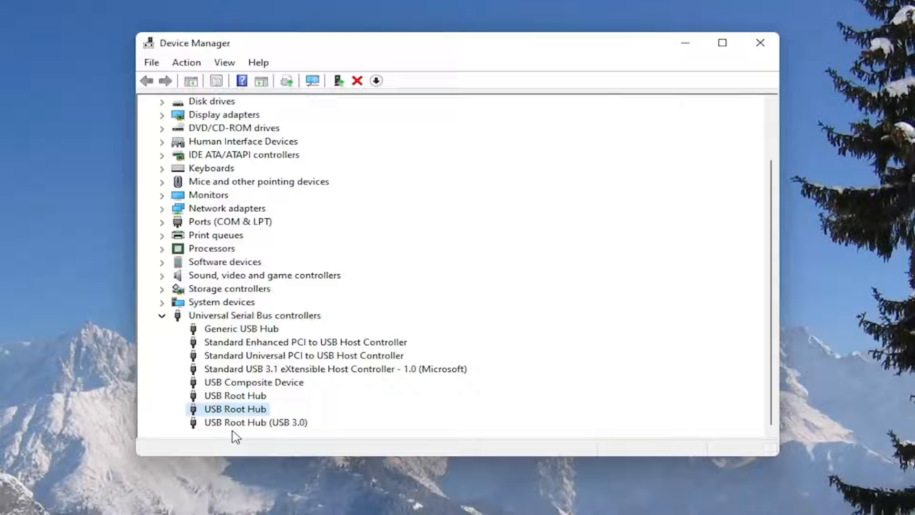
right_click(241, 328)
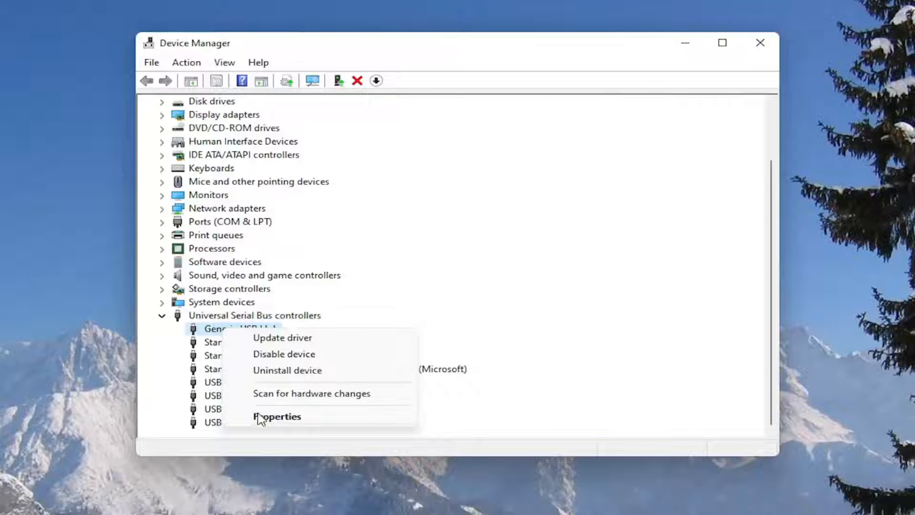
click(278, 416)
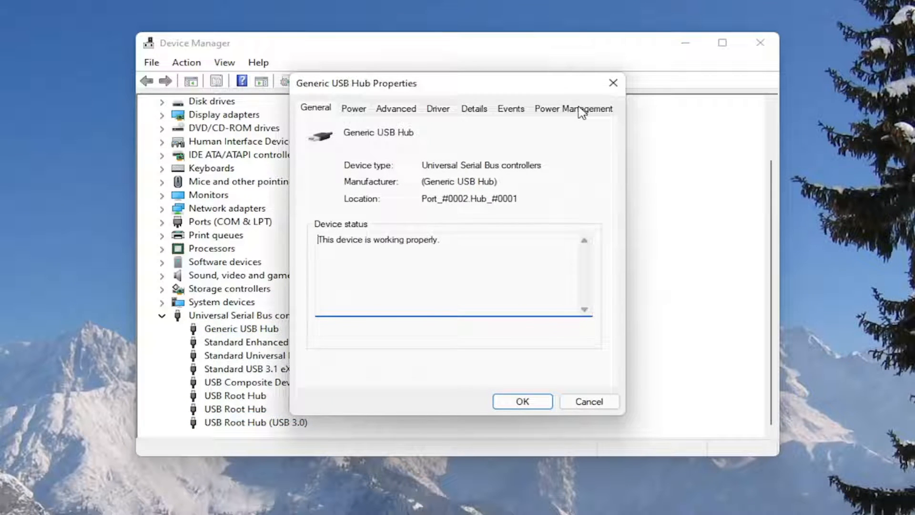
click(573, 109)
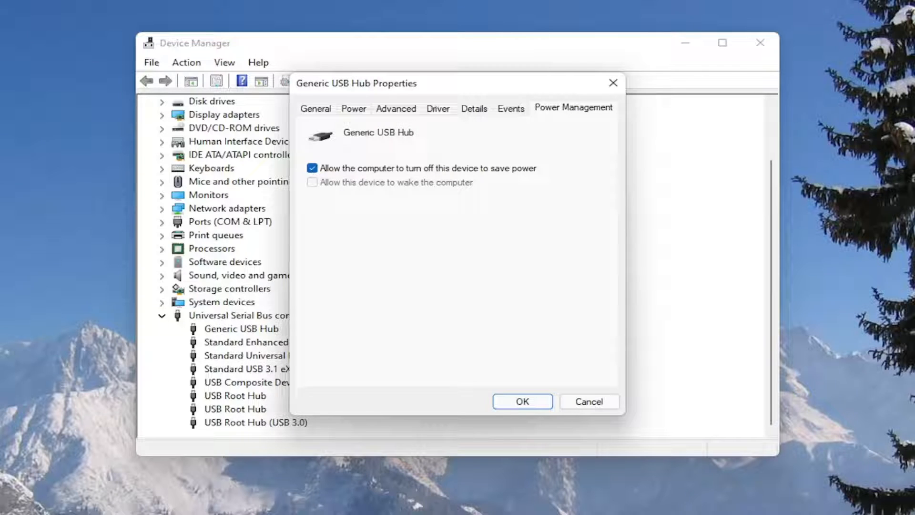
mouse_move(250, 123)
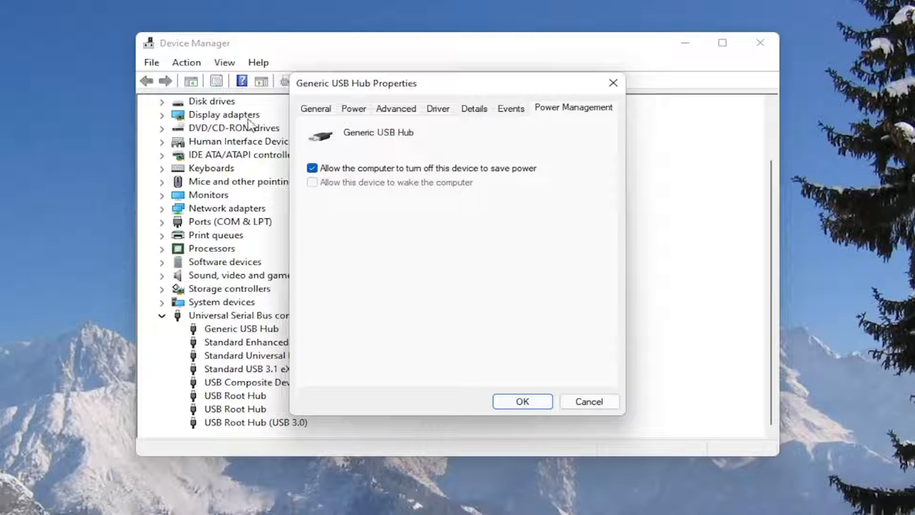
click(312, 169)
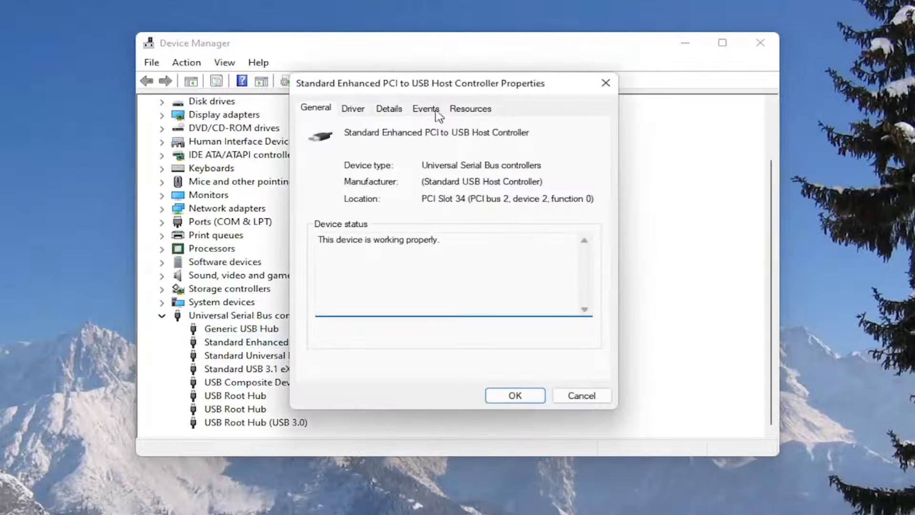
click(514, 395)
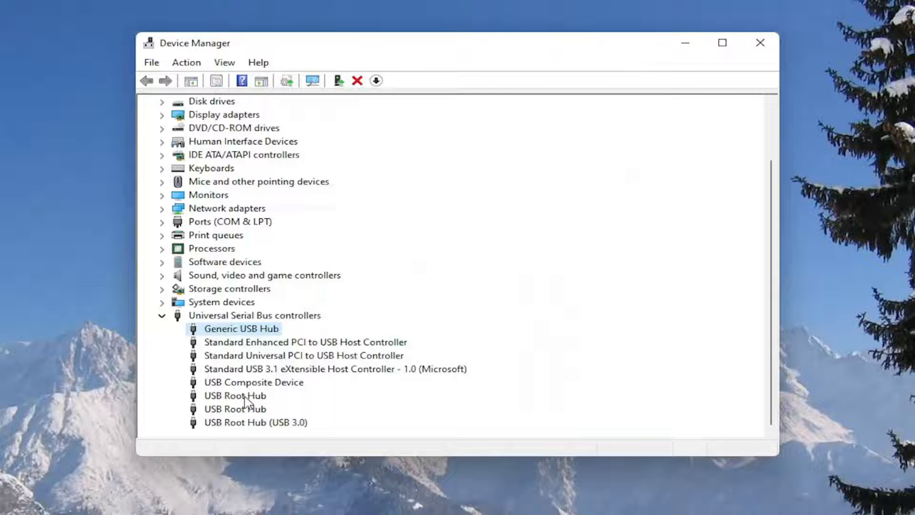
Uncheck 'Allow the computer to turn off this device to save power' for USB Root Hub
double_click(235, 396)
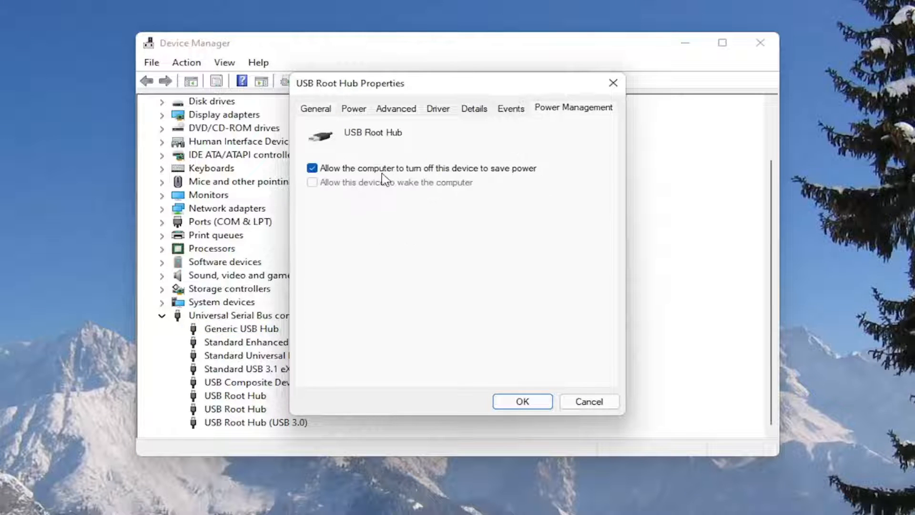
click(312, 168)
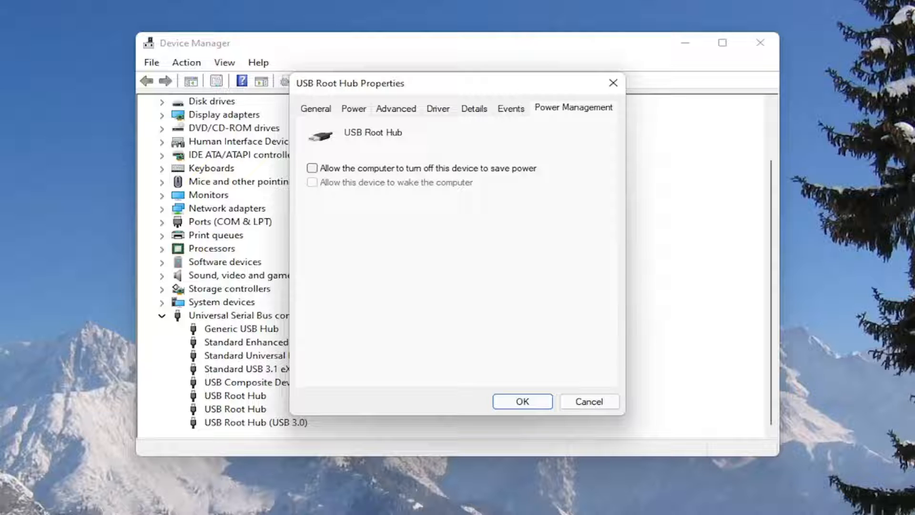
click(521, 401)
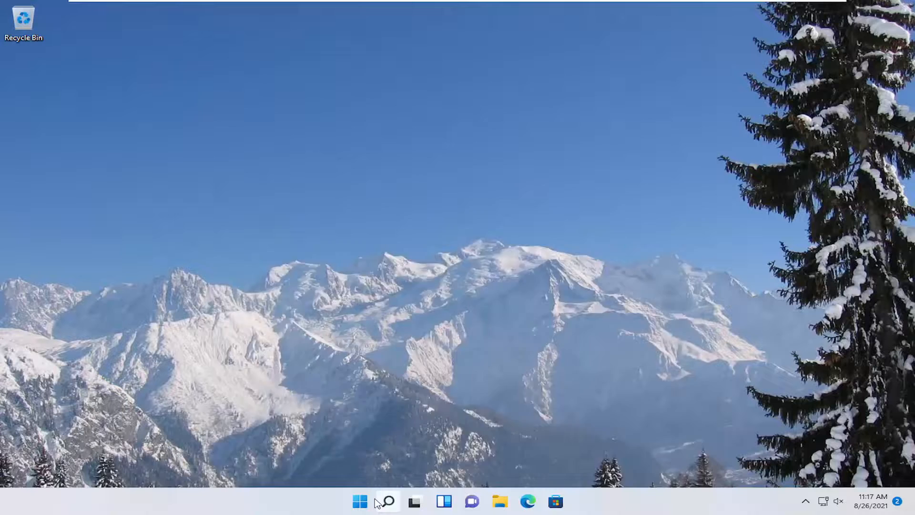
Launch Control Panel, set View by to Category, and go to Power Options
text(control panel)
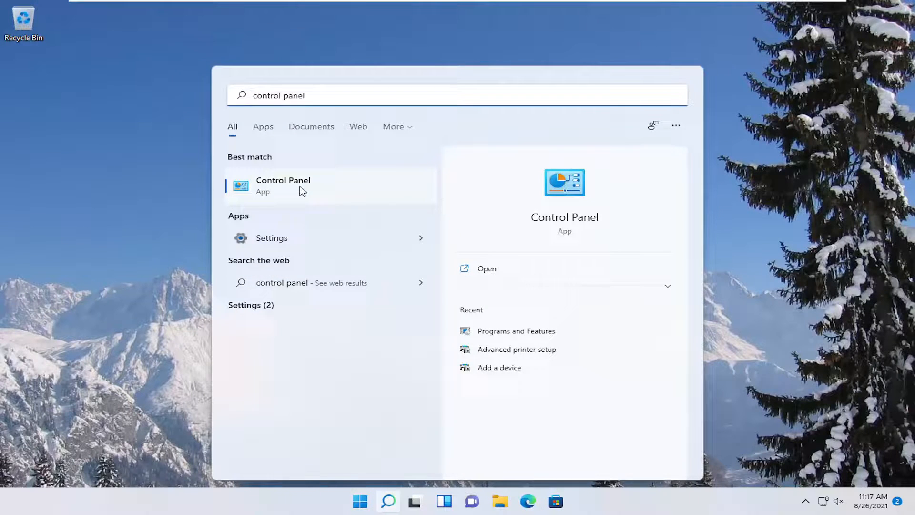
click(283, 185)
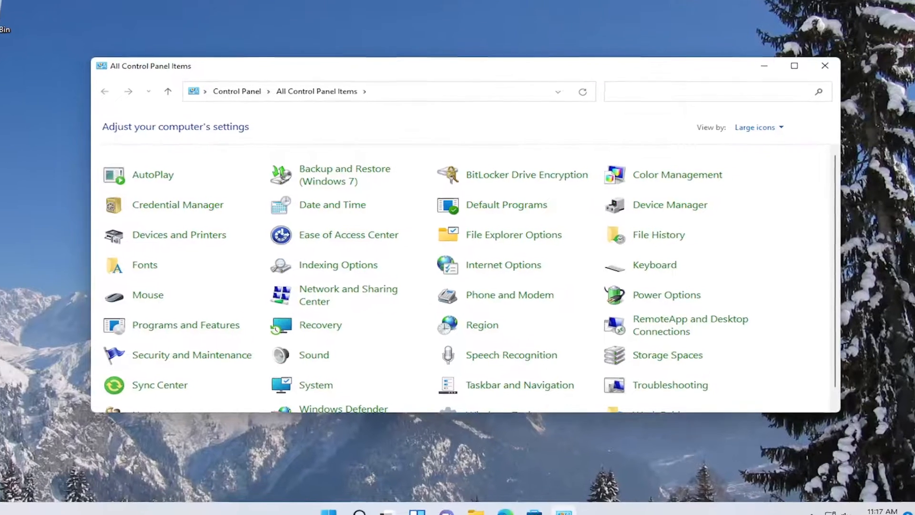
click(765, 117)
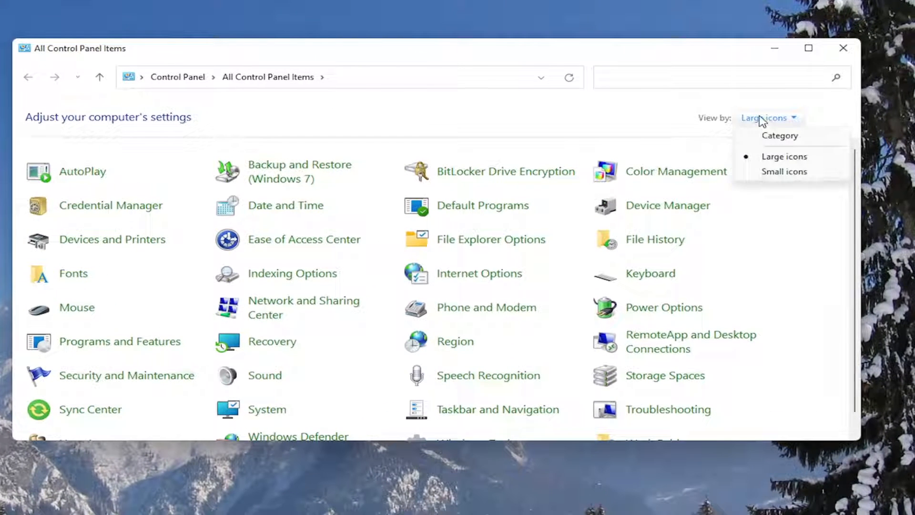
click(780, 135)
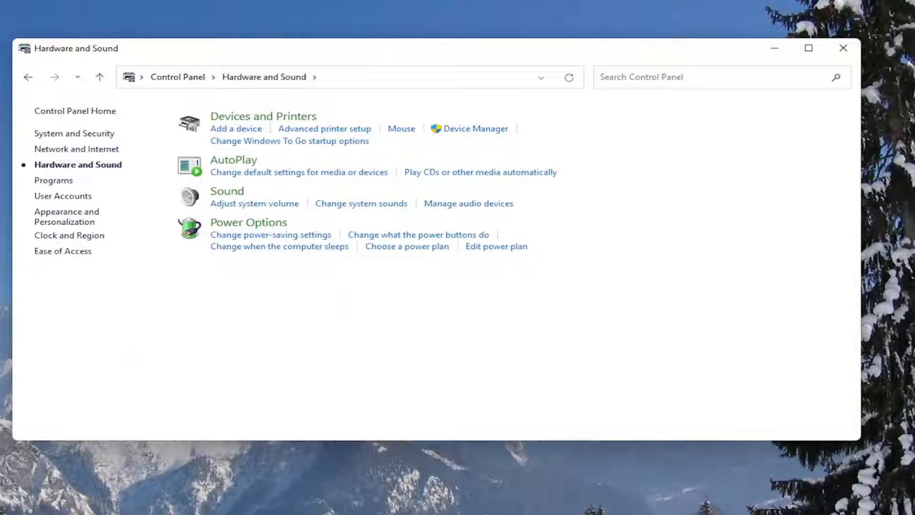
mouse_move(248, 223)
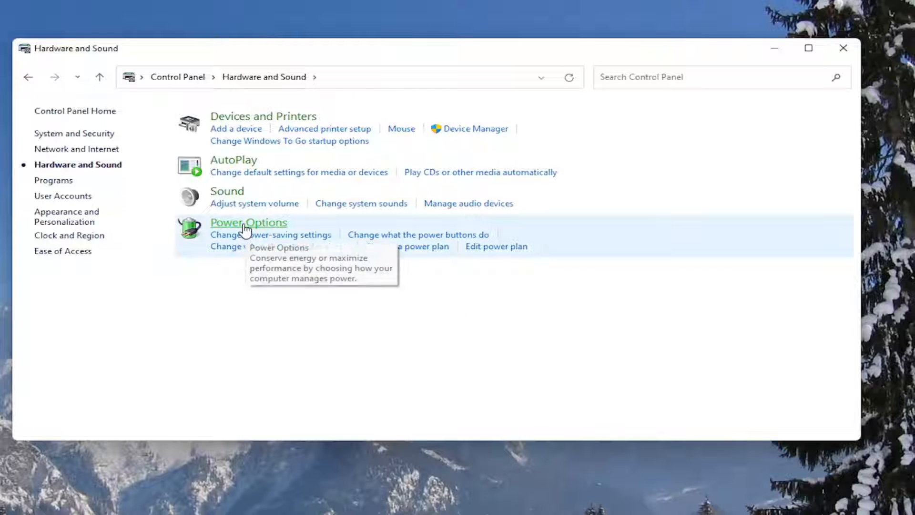
click(248, 223)
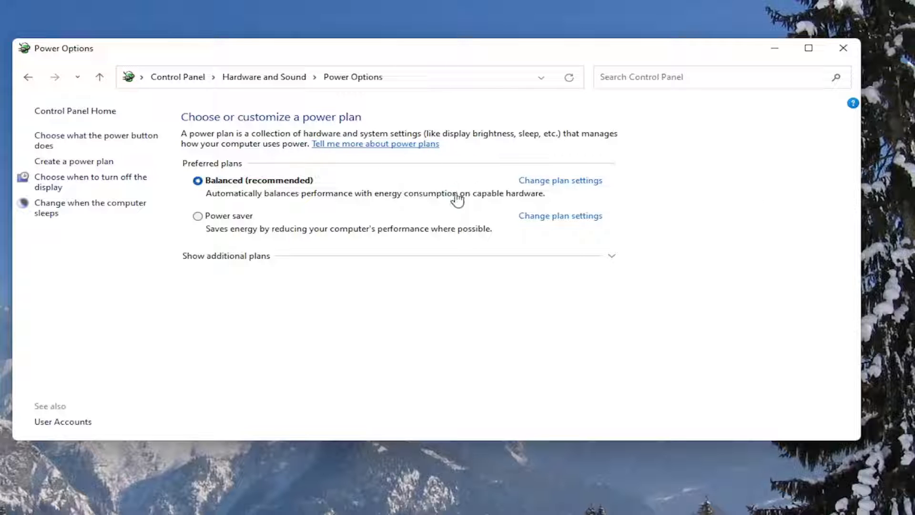
Open Change plan settings for the Balanced plan, then its advanced power settings
click(559, 180)
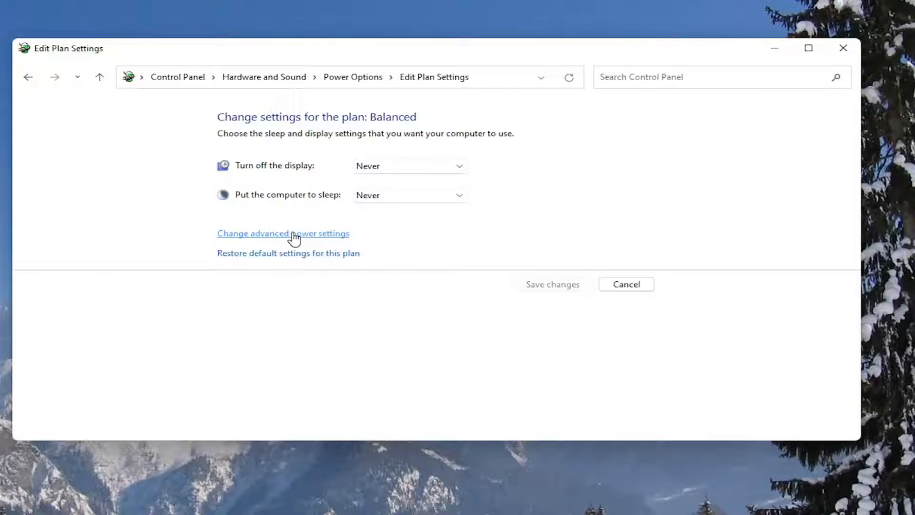
click(283, 233)
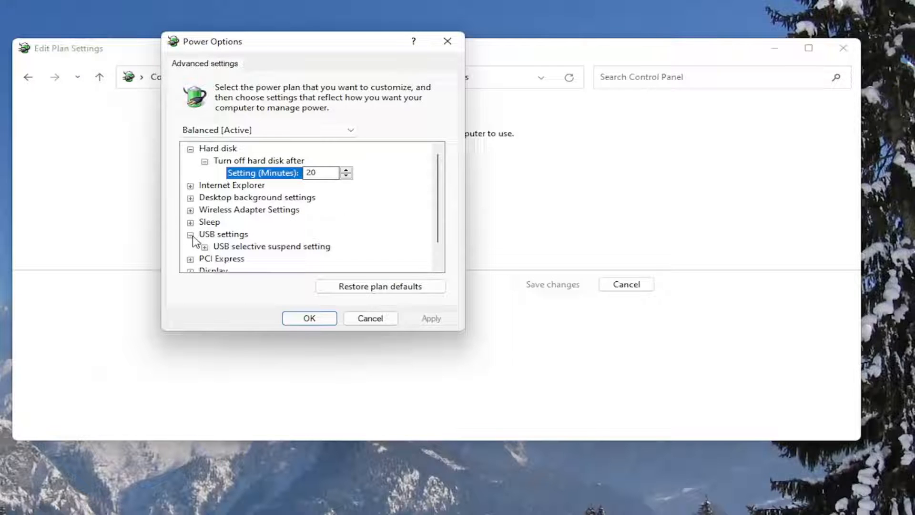
Set USB settings > USB selective suspend setting to Disabled and confirm with OK
click(191, 233)
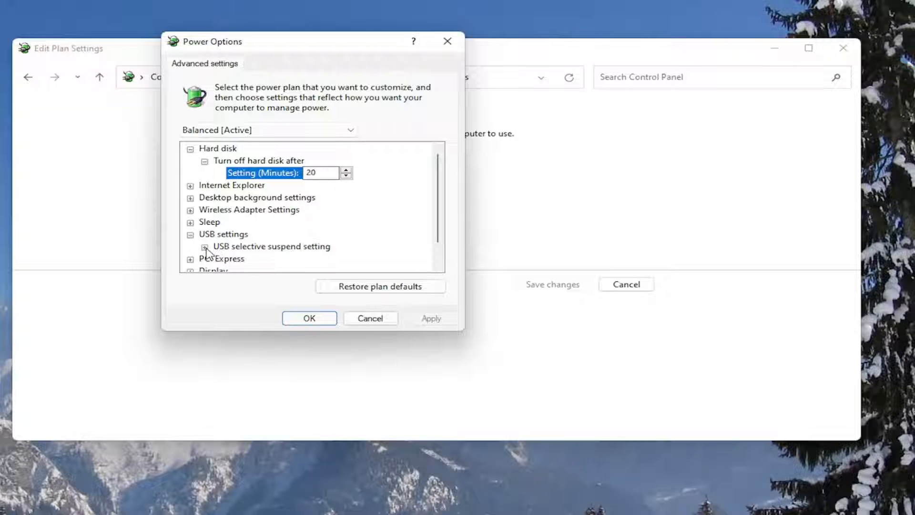
click(206, 246)
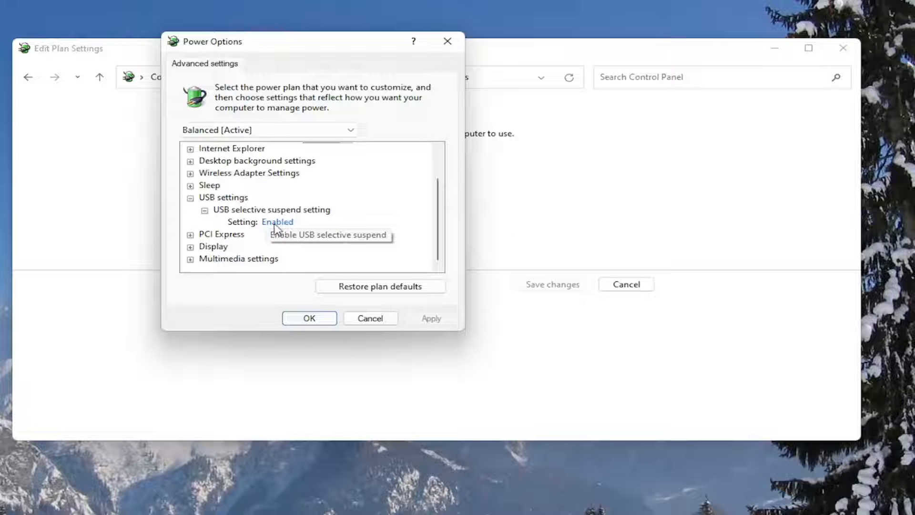
click(278, 221)
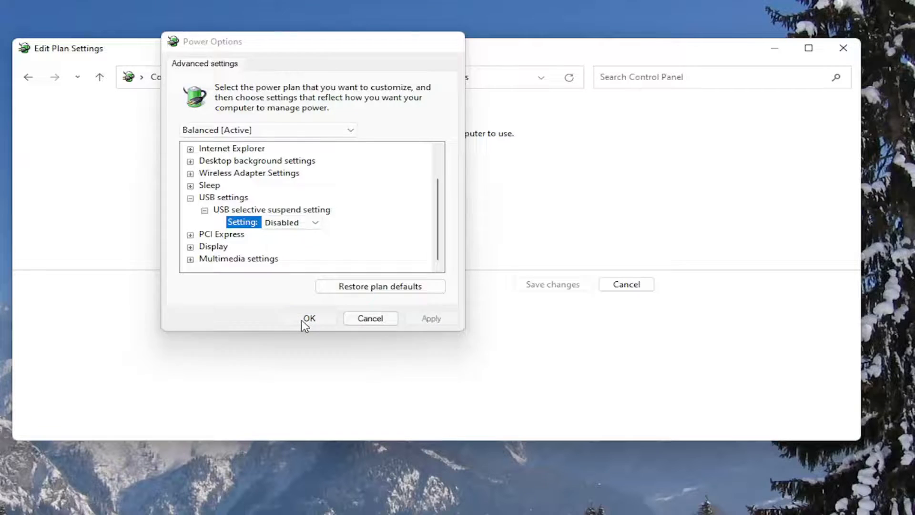
click(309, 318)
text(de)
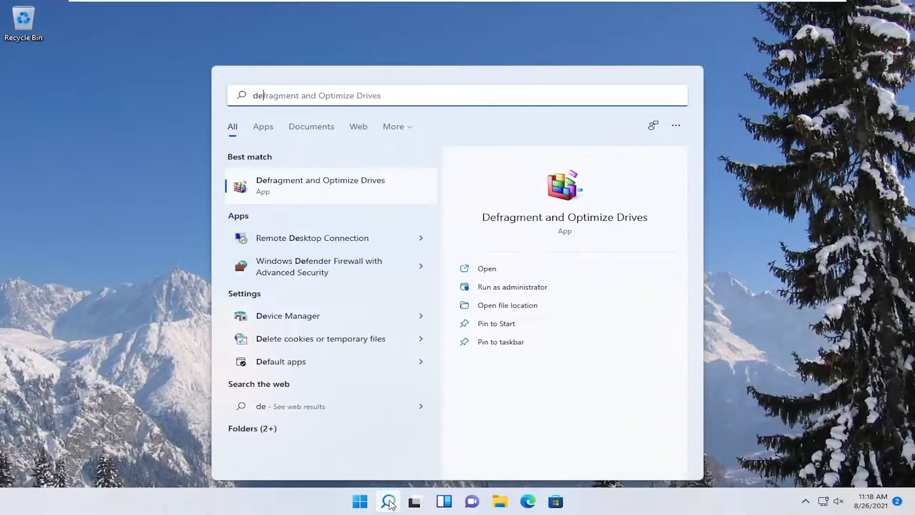
Reinstall the USB Root Hub driver from the compatible drivers list, then close Device Manager
click(287, 315)
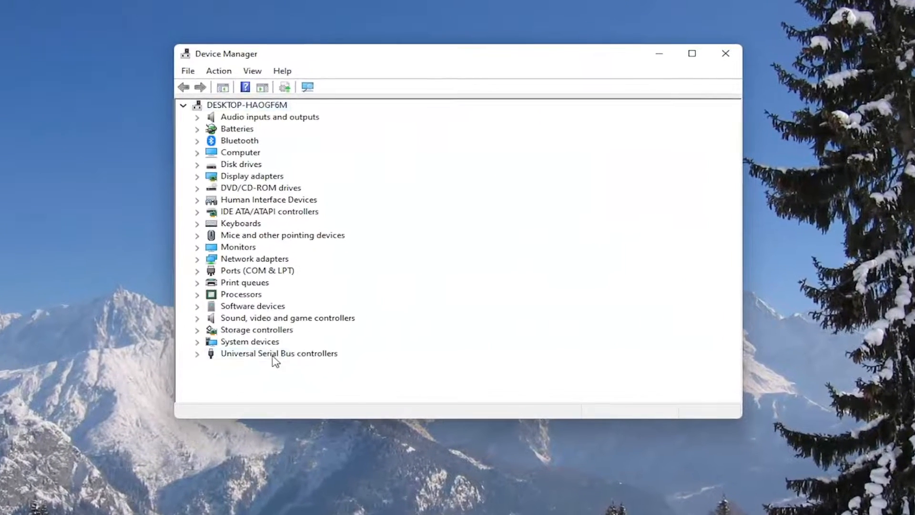
right_click(245, 364)
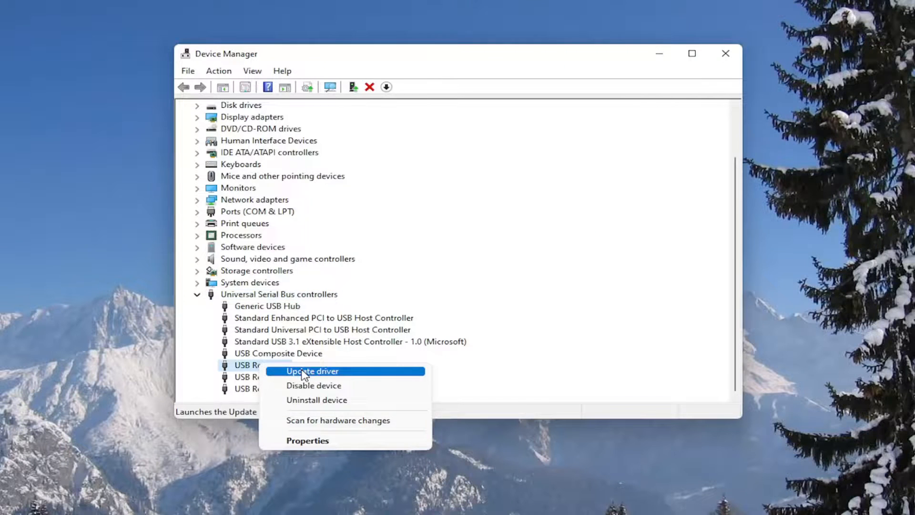
click(311, 371)
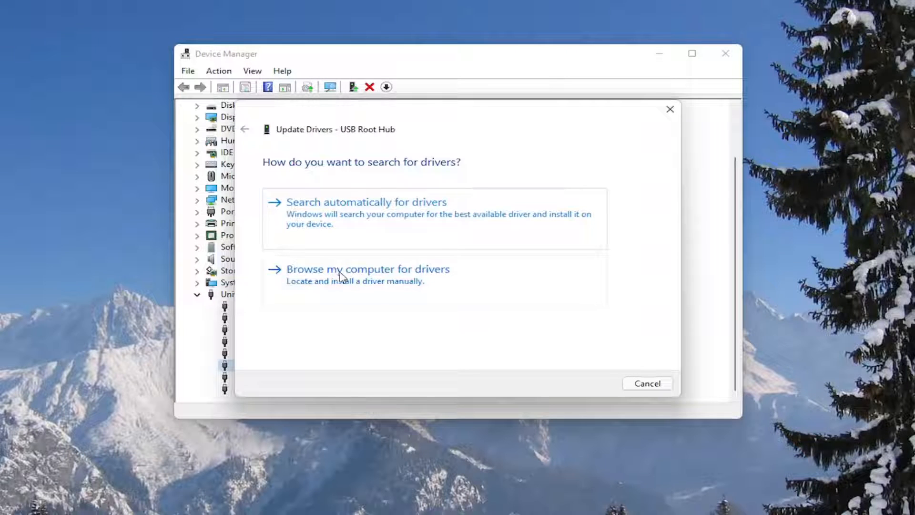
click(366, 268)
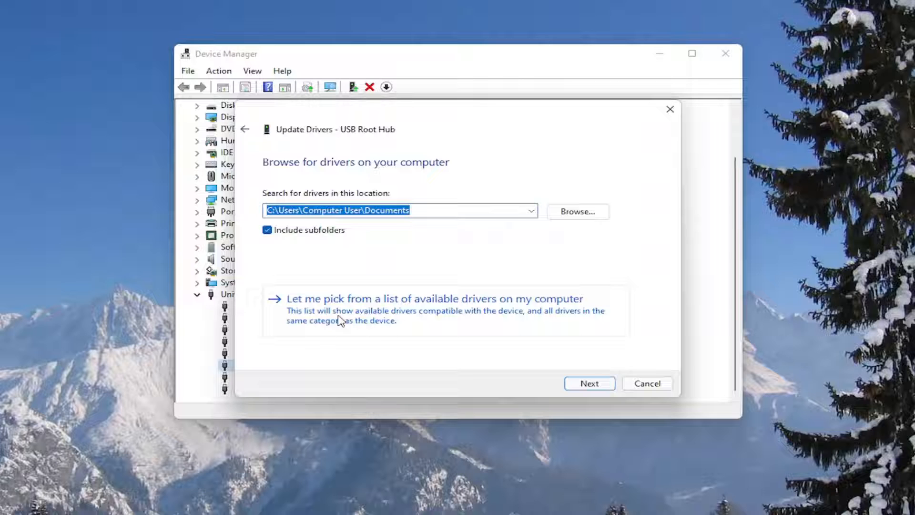
click(432, 298)
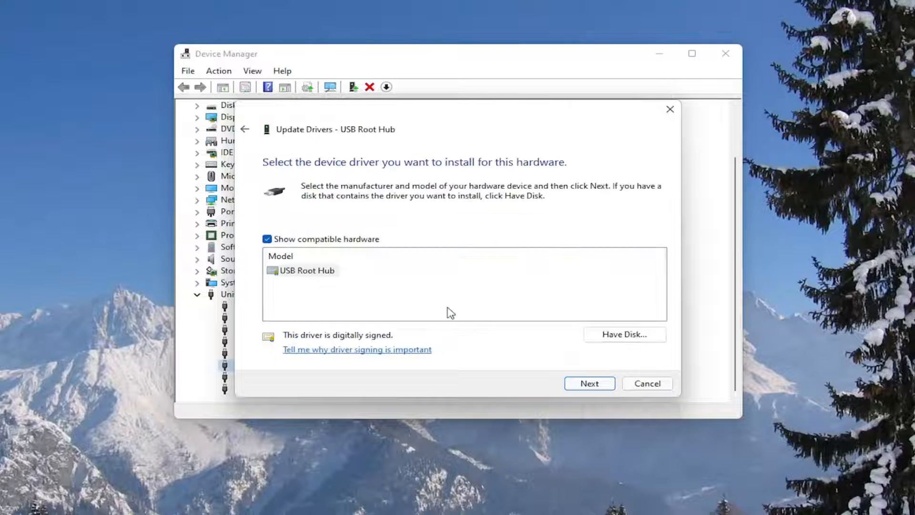
click(590, 382)
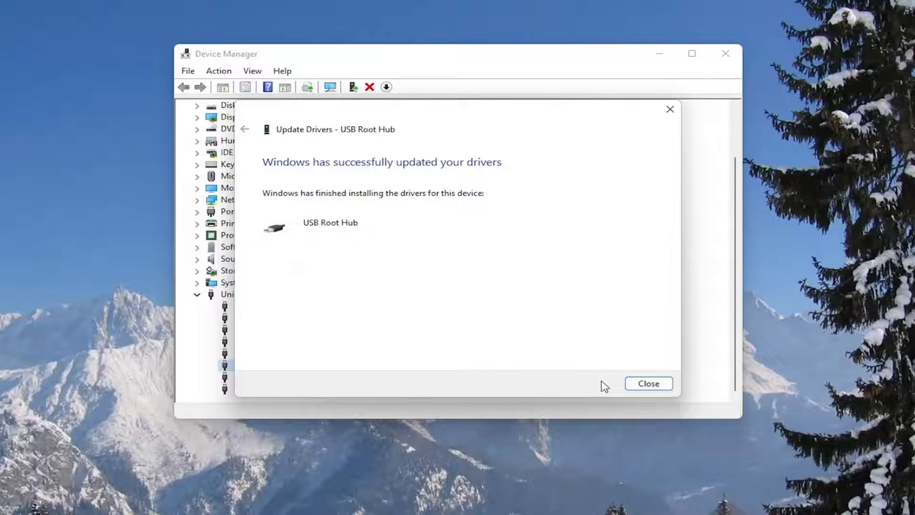
click(648, 383)
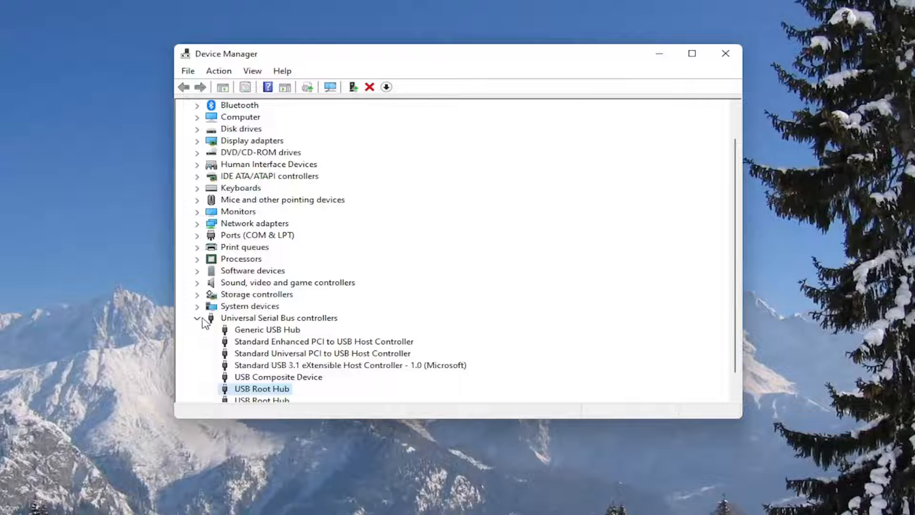
click(725, 53)
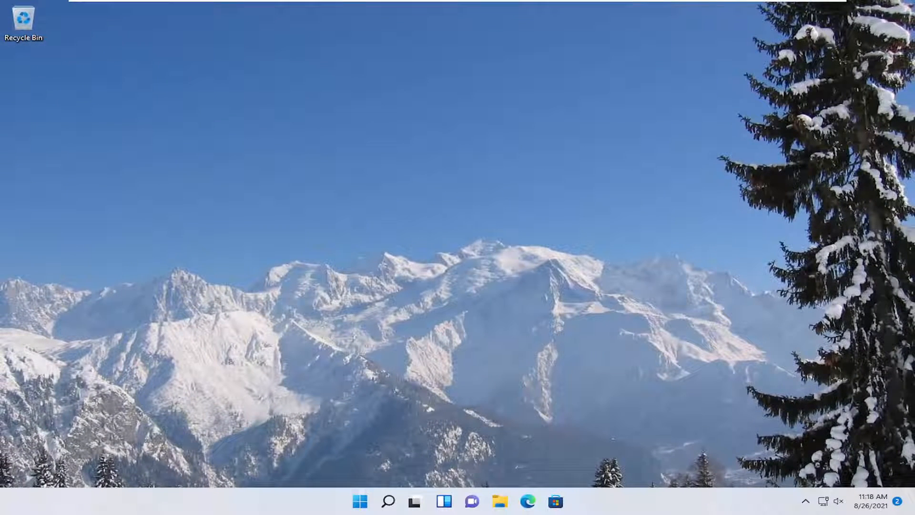